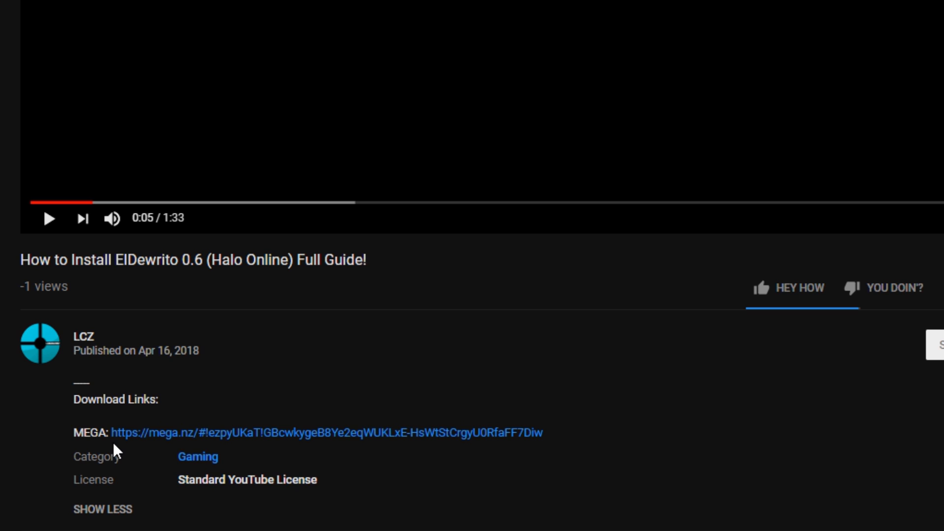
{"action": "mouse_move", "coordinate": [280, 437]}
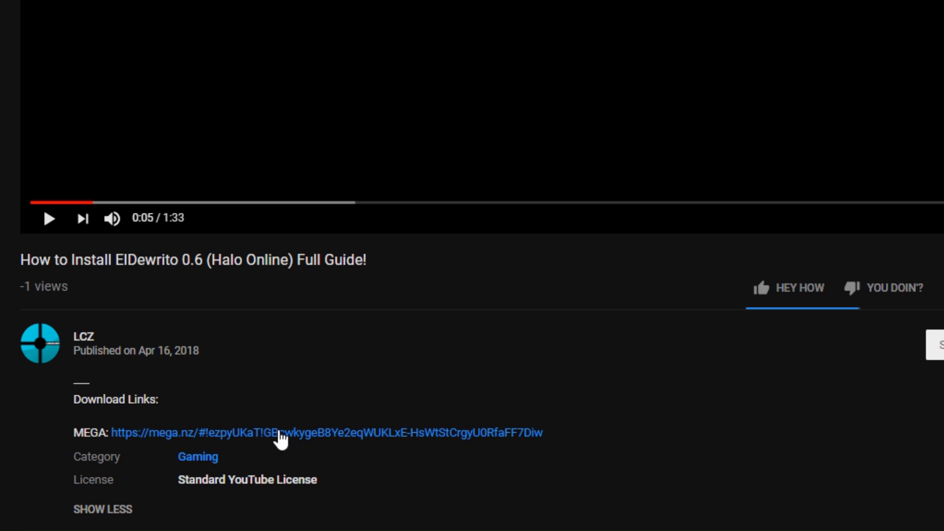
Step: Open the mega.nz link under Download Links in the video description
{"action": "left_click", "coordinate": [328, 432]}
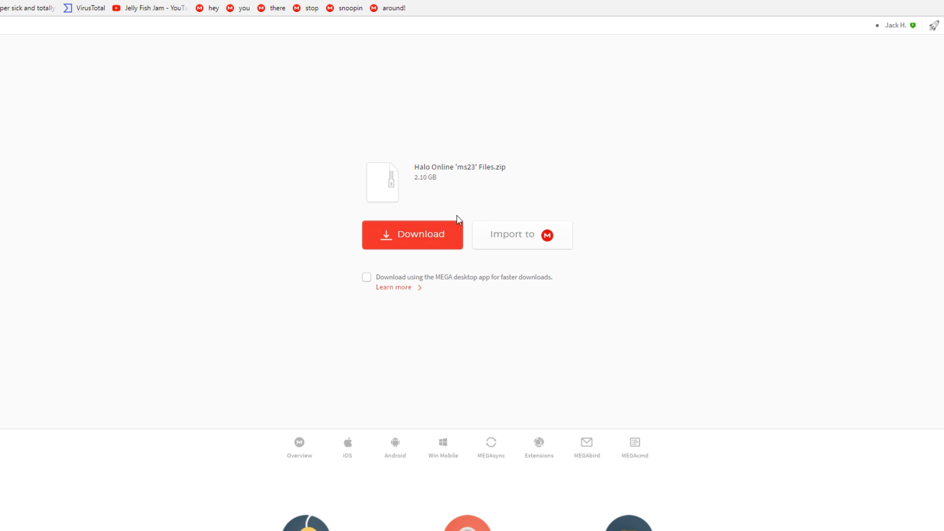
{"action": "mouse_move", "coordinate": [529, 172]}
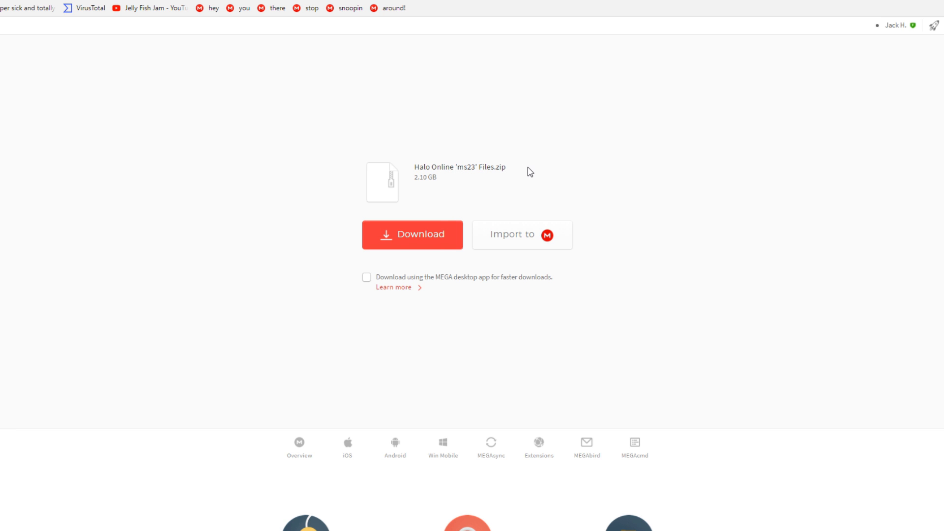
Step: Download the 2.10 GB Halo Online 'ms23' Files.zip from its MEGA page
{"action": "left_click", "coordinate": [412, 234]}
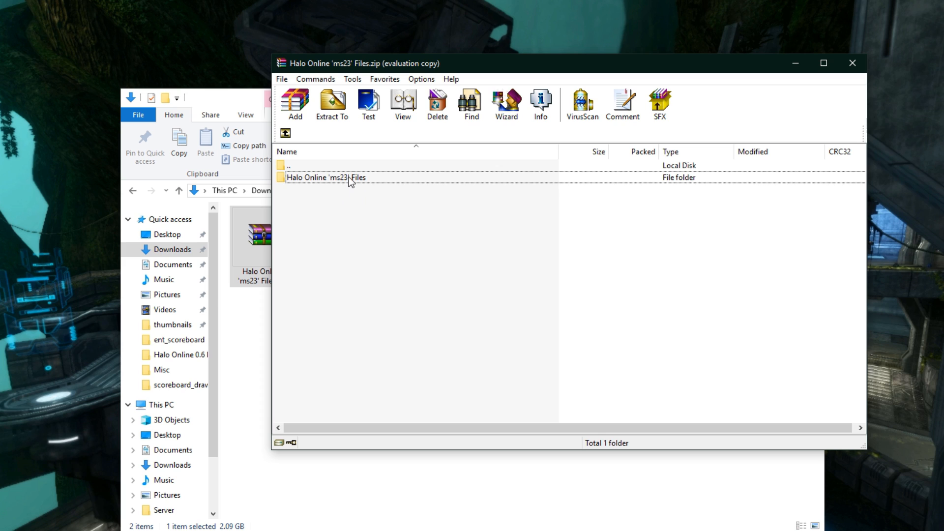
Step: Select the Halo Online 'ms23' Files folder in WinRAR for extraction
{"action": "left_click", "coordinate": [331, 101]}
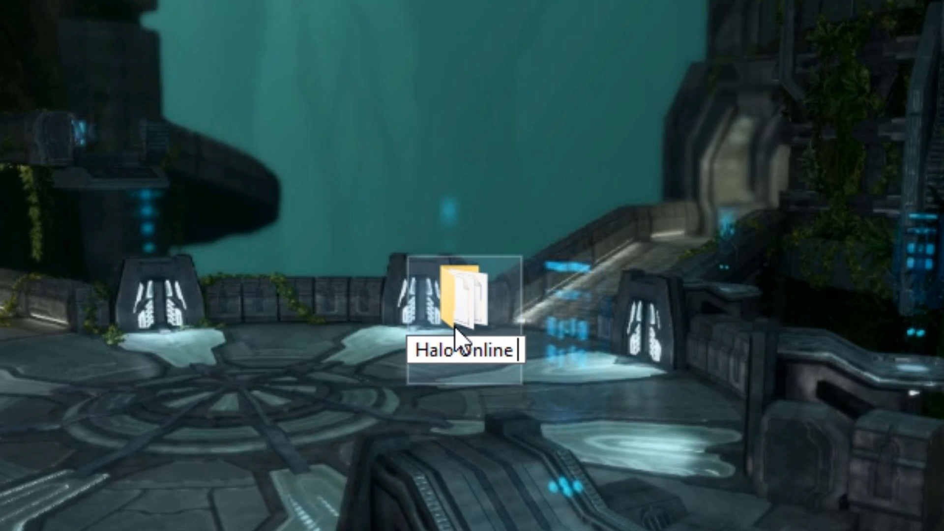
Step: Append '0.6' to the folder name, making it Halo Online 0.6
{"action": "type", "text": "0.6"}
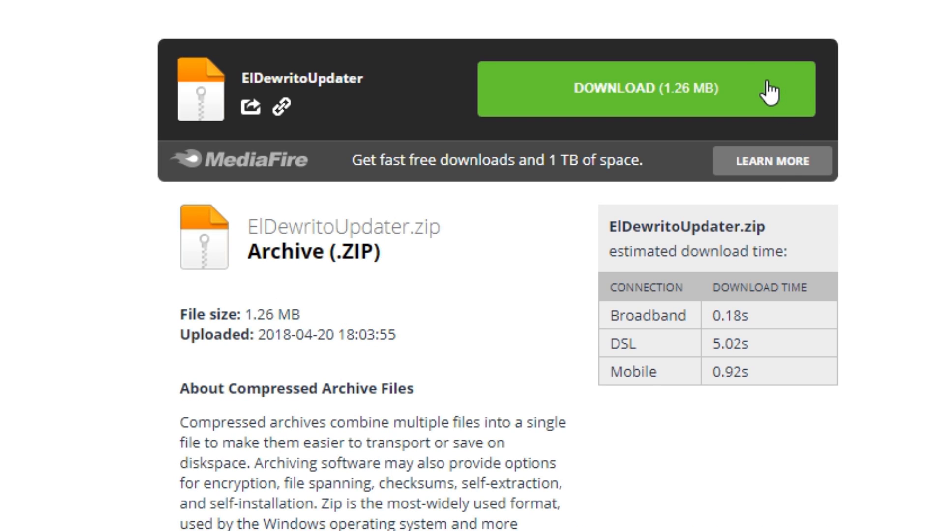
Step: Download the 1.26 MB ElDewritoUpdater.zip from MediaFire
{"action": "left_click", "coordinate": [645, 89]}
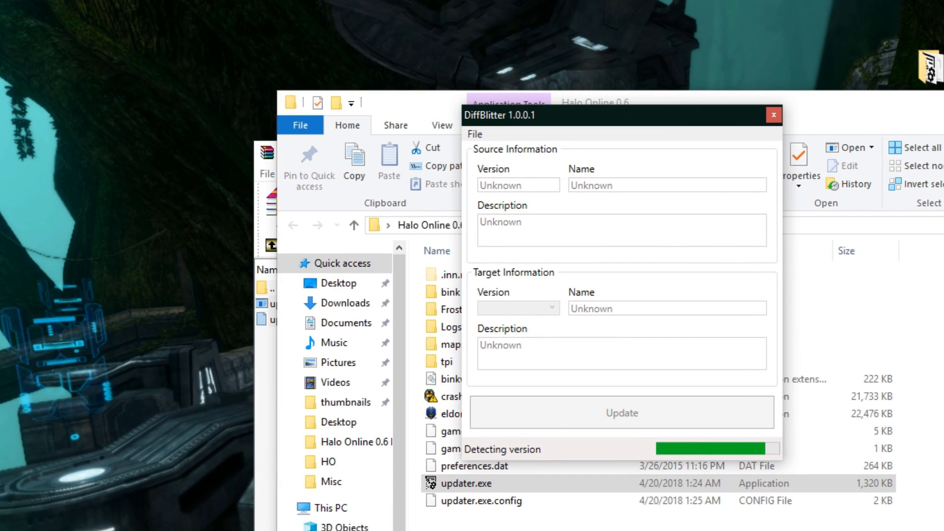
Step: Patch the game to ElDewrito 0.6.0.0 in DiffBlitter and dismiss the success message
{"action": "left_click", "coordinate": [621, 413]}
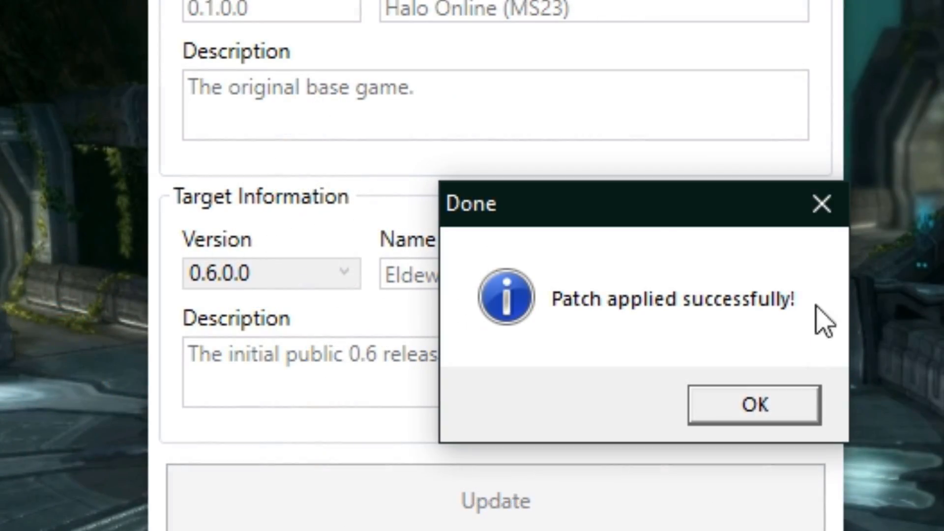
{"action": "left_click", "coordinate": [752, 404]}
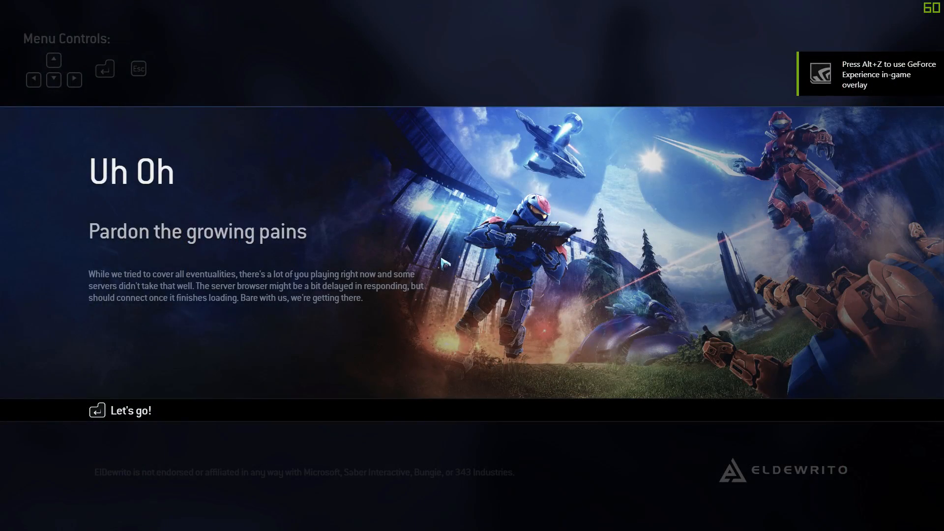